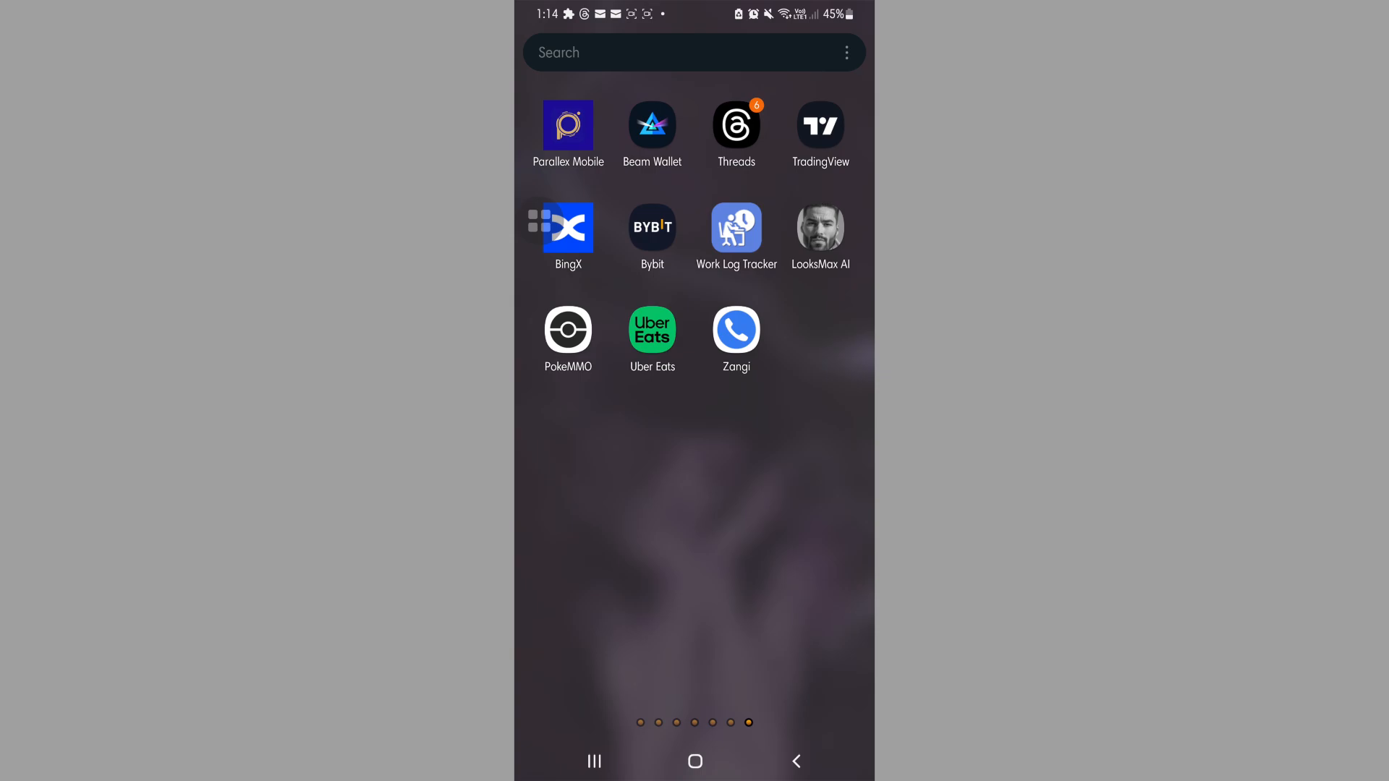
# Launch Zangi from the Android home screen to reach its Chats page.
pyautogui.click(735, 327)
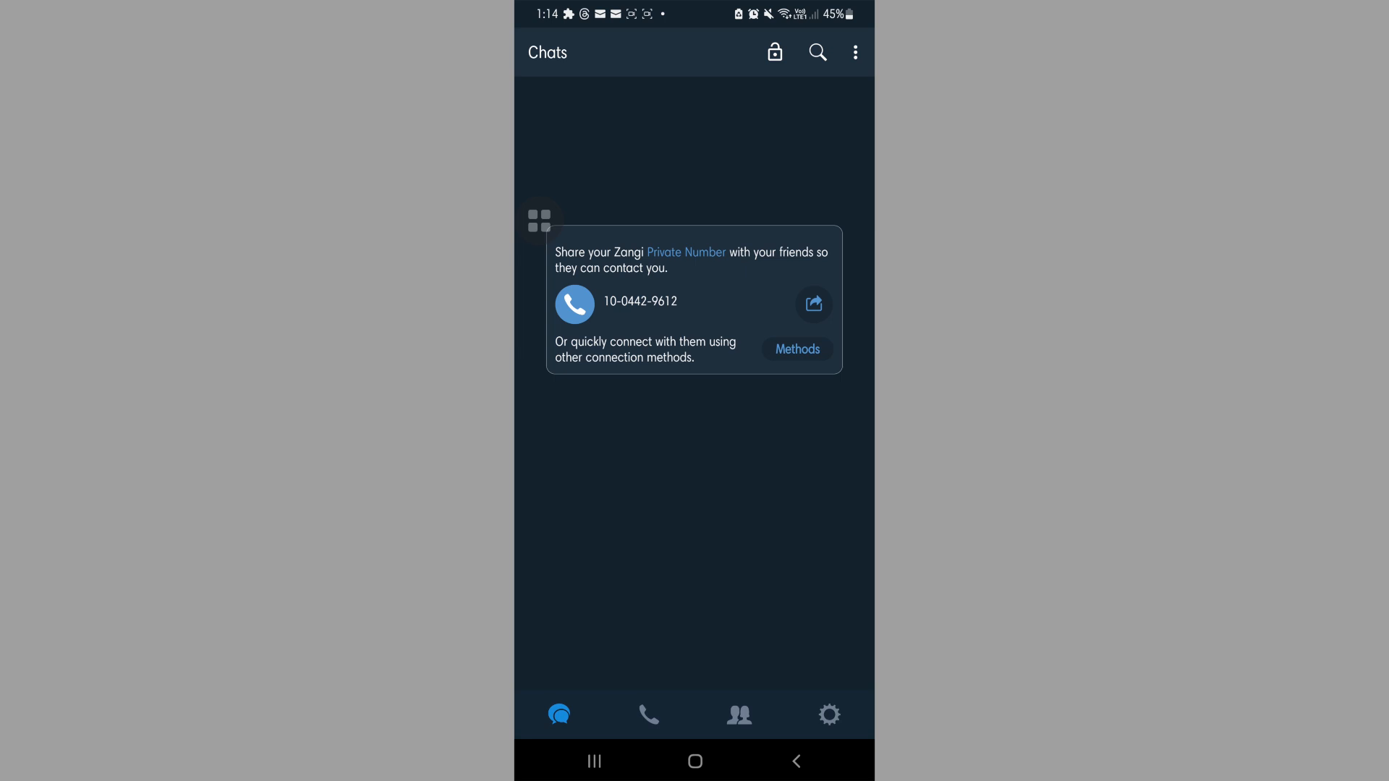
# Open Zangi's Settings page and scroll down the options list.
pyautogui.click(829, 715)
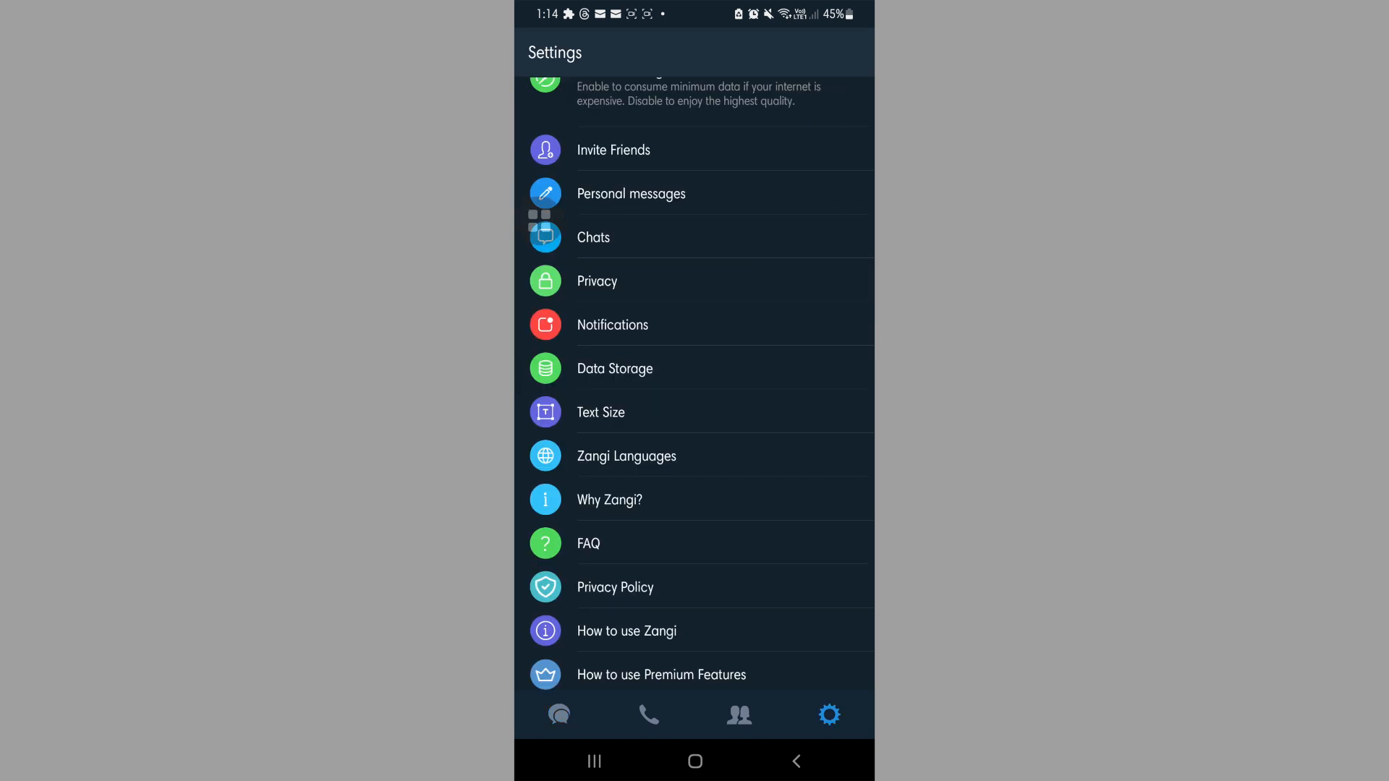
pyautogui.scroll(-3)
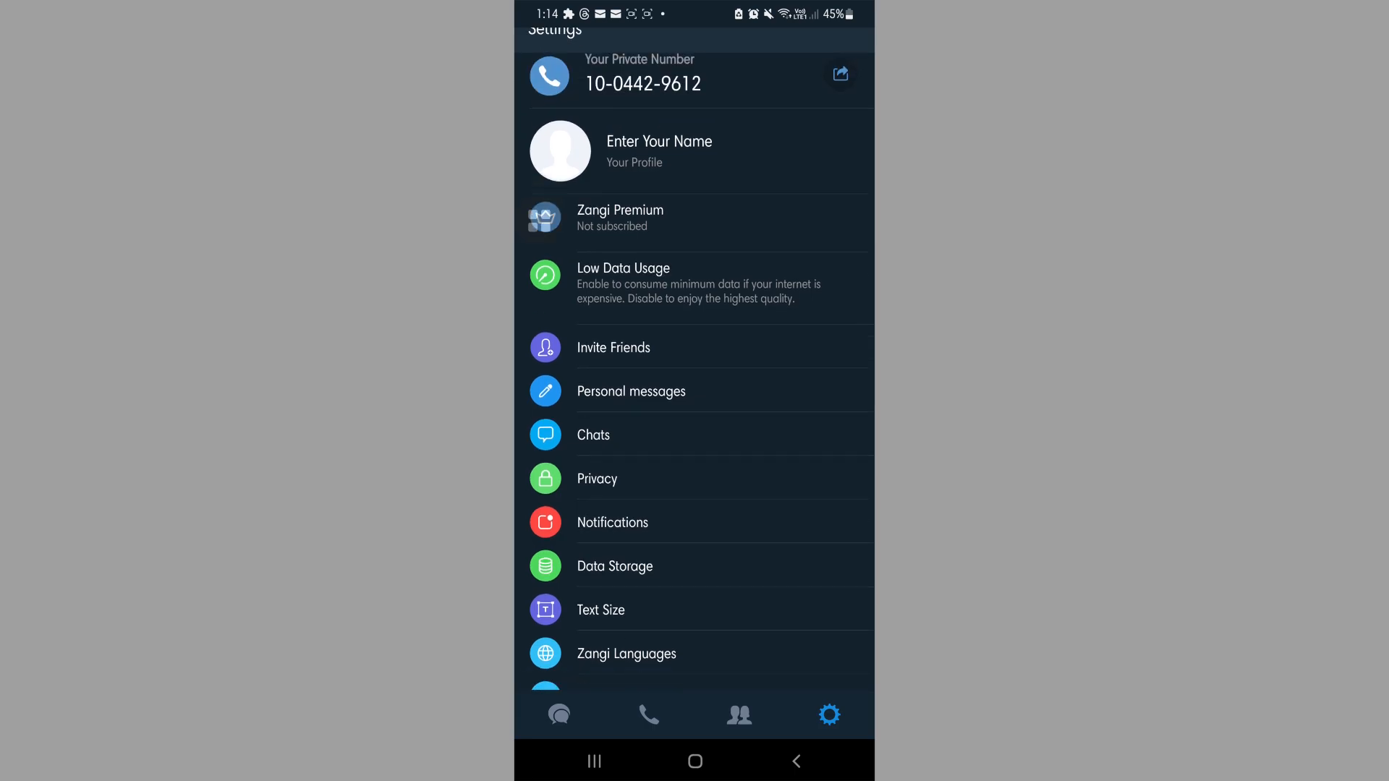
# Open Privacy settings and switch off 'Show My Online Status'.
pyautogui.click(597, 478)
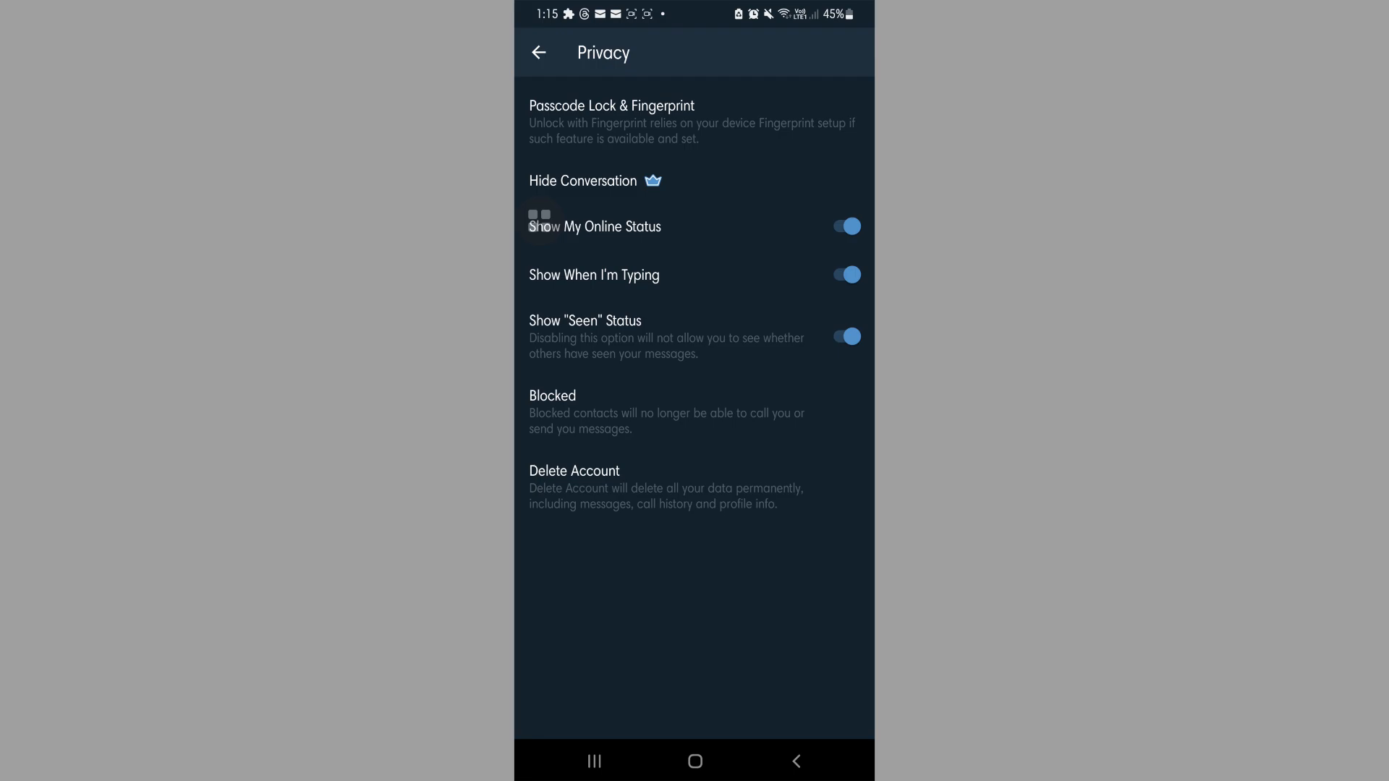
pyautogui.click(845, 225)
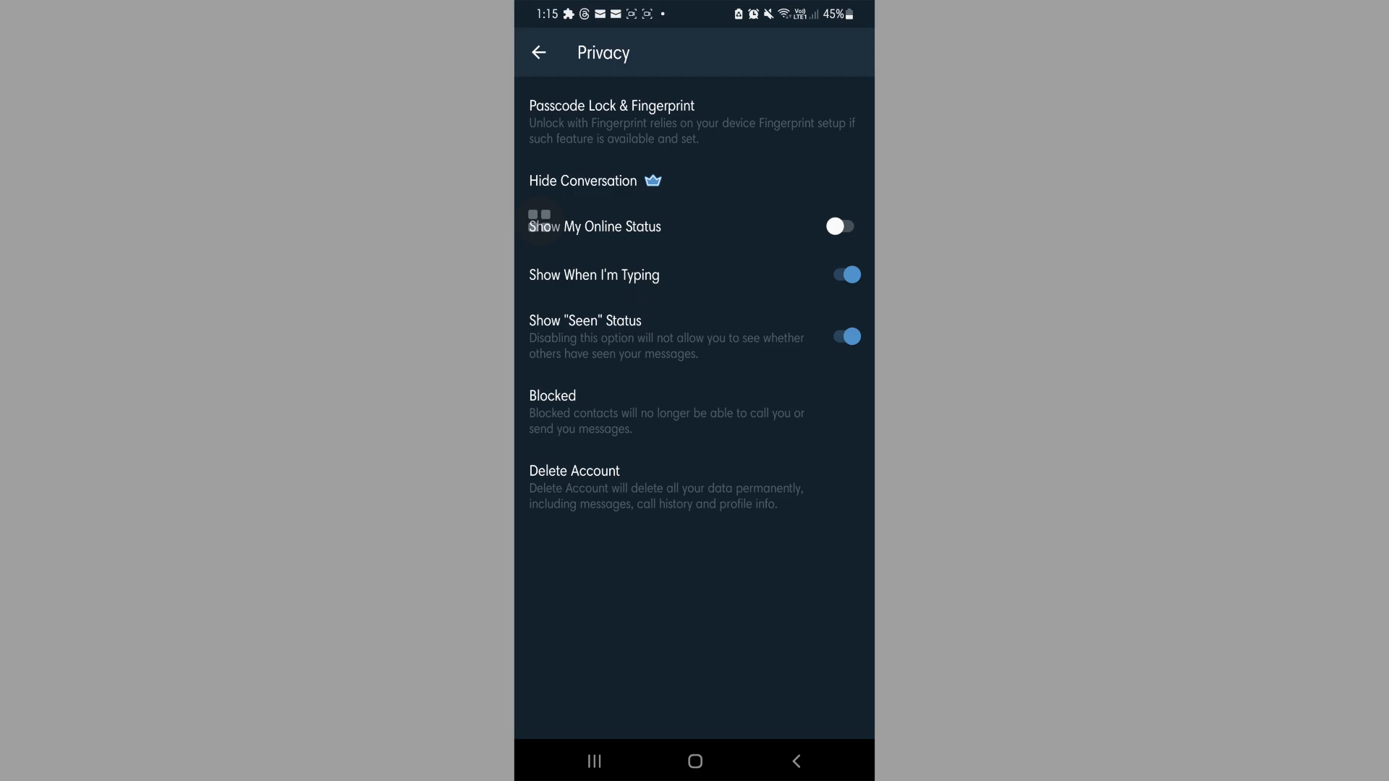
# Switch off the 'Show When I'm Typing' toggle in Privacy settings.
pyautogui.click(845, 275)
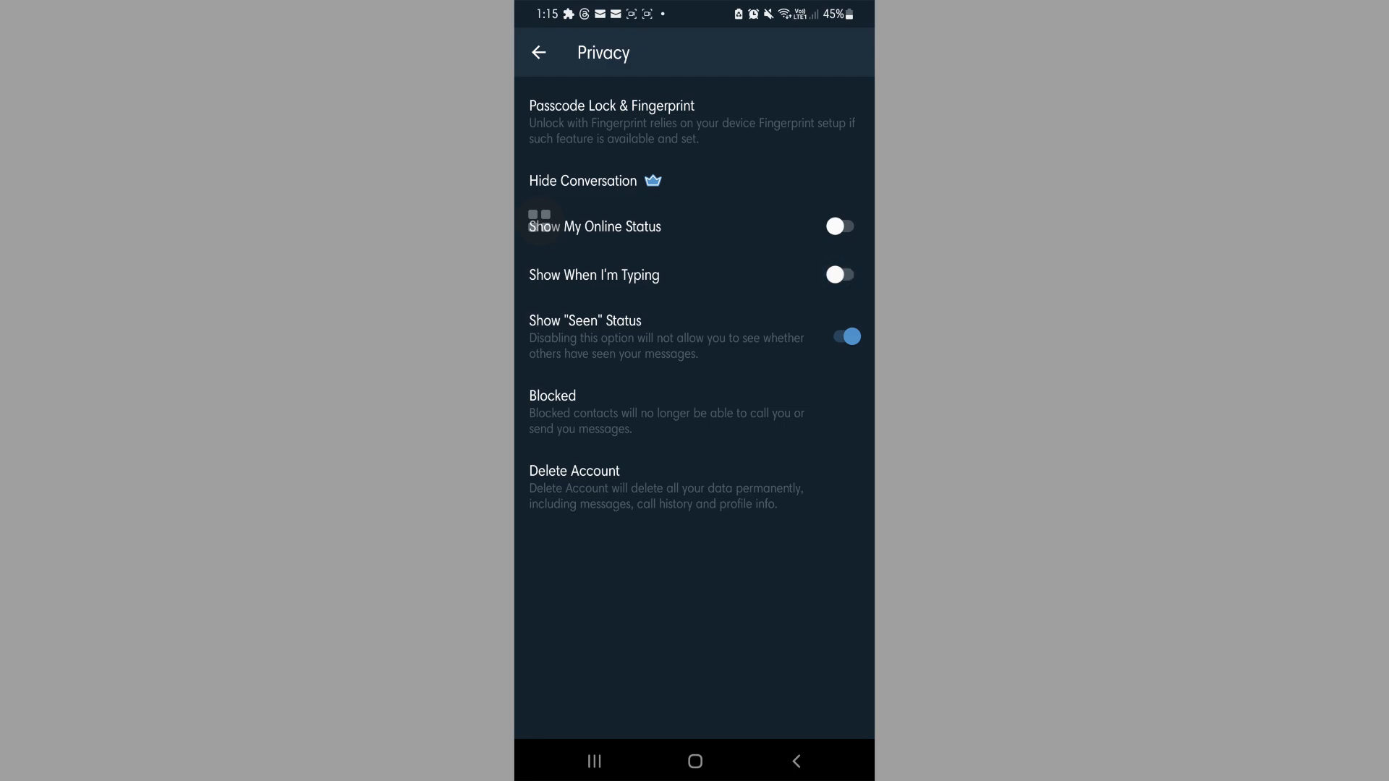